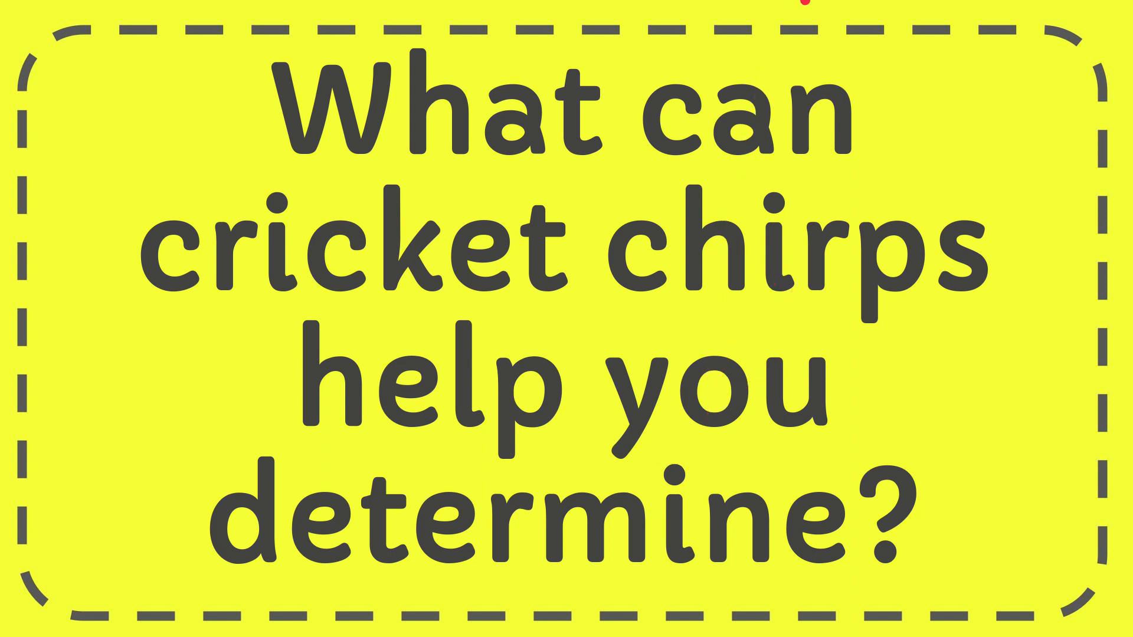
# Toggle full-screen (F11) and let the video run to the closing subscribe/like/share slide
pyautogui.press('F11')
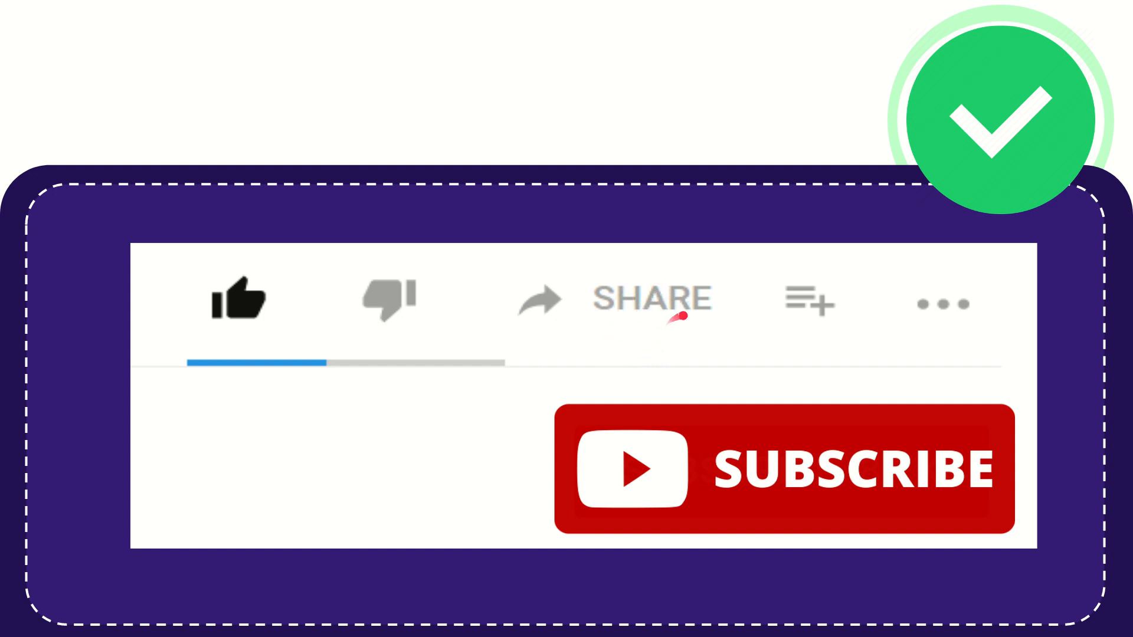
pyautogui.moveTo(671, 334)
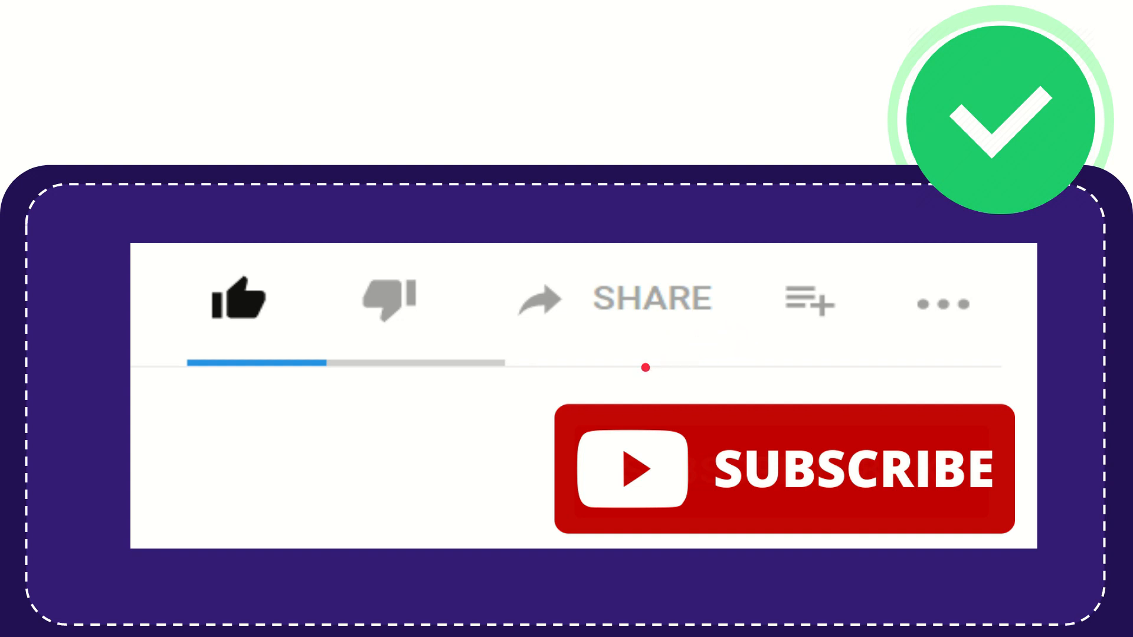
pyautogui.moveTo(794, 310)
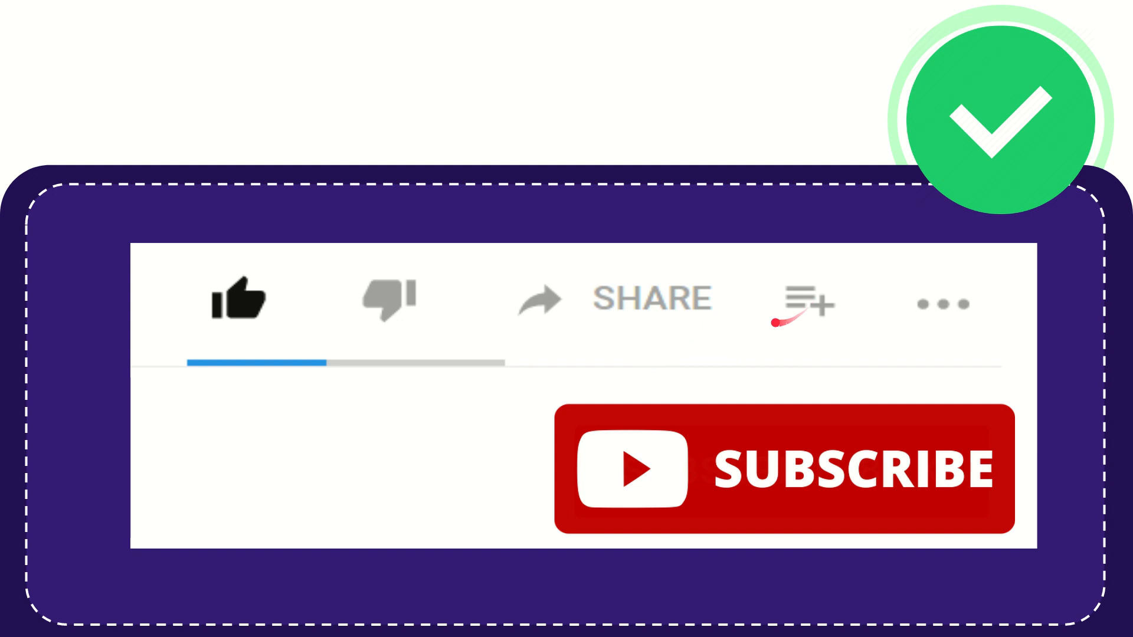